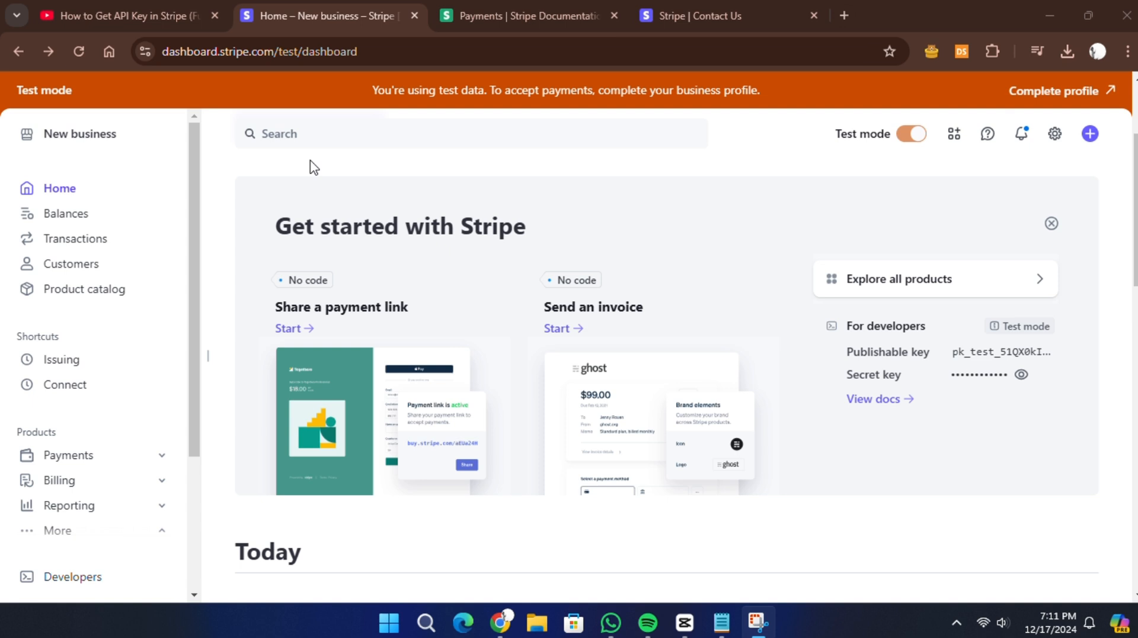
pyautogui.moveTo(182, 181)
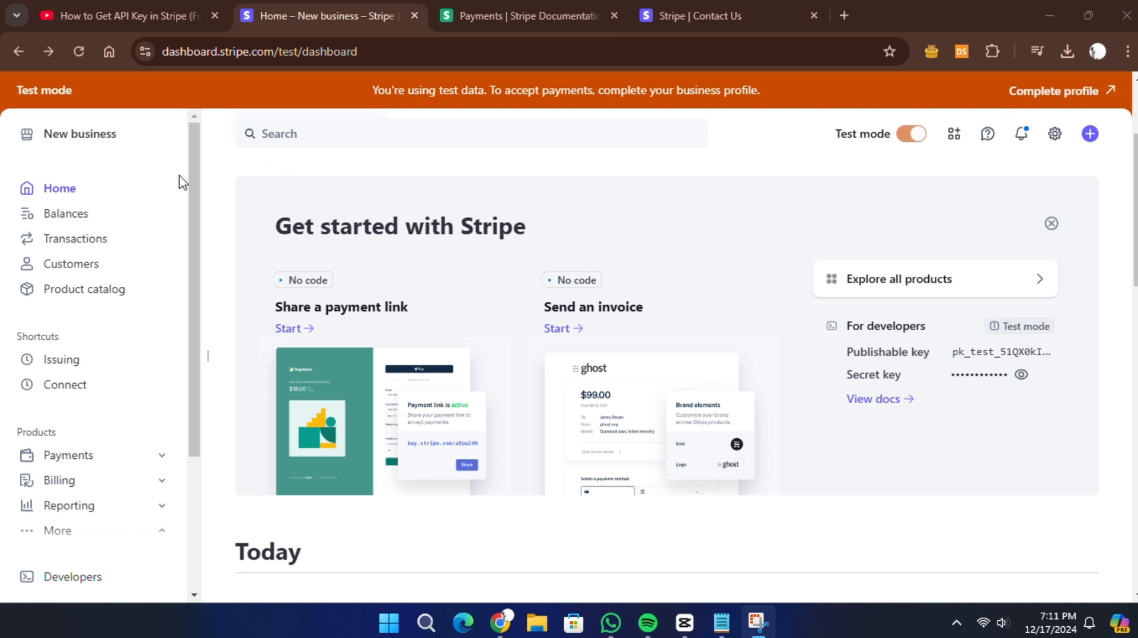
pyautogui.moveTo(266, 162)
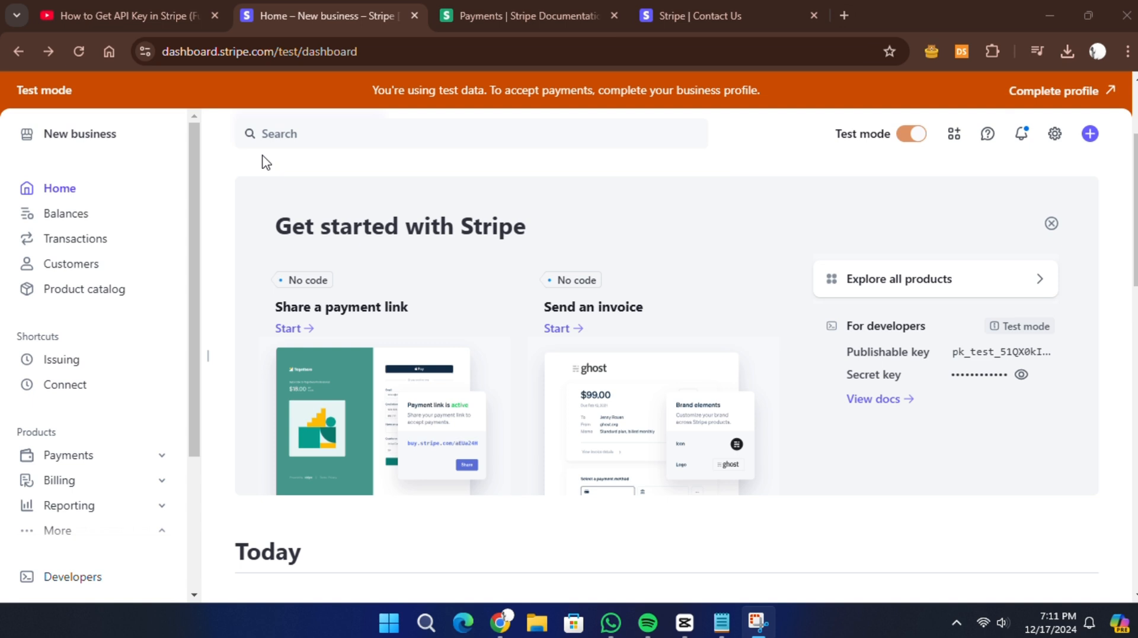
pyautogui.moveTo(339, 161)
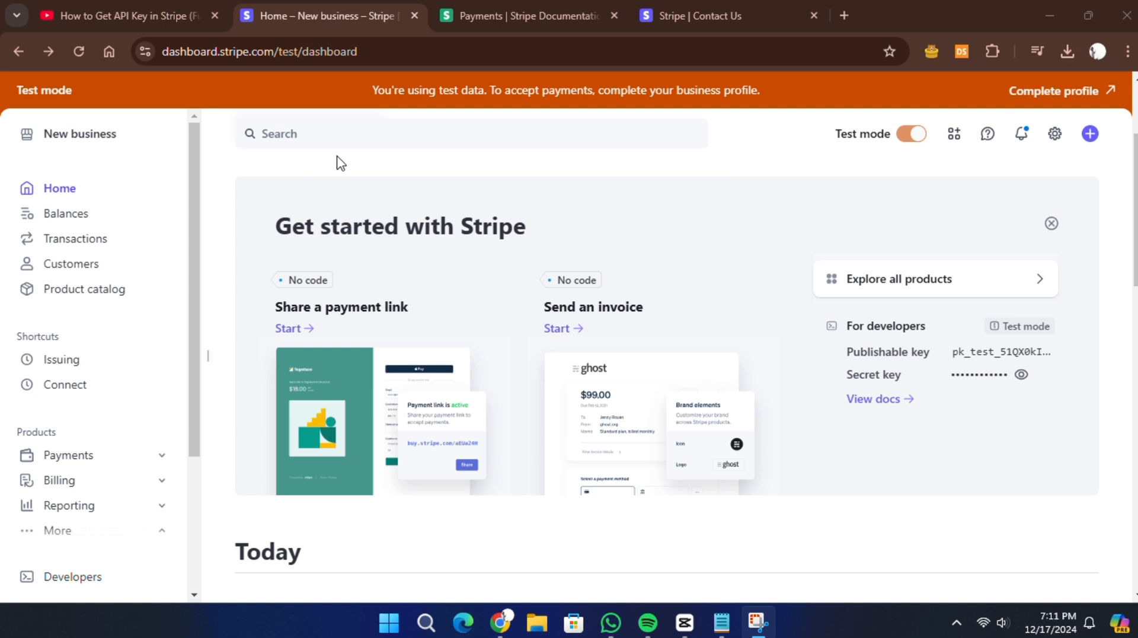
pyautogui.moveTo(372, 164)
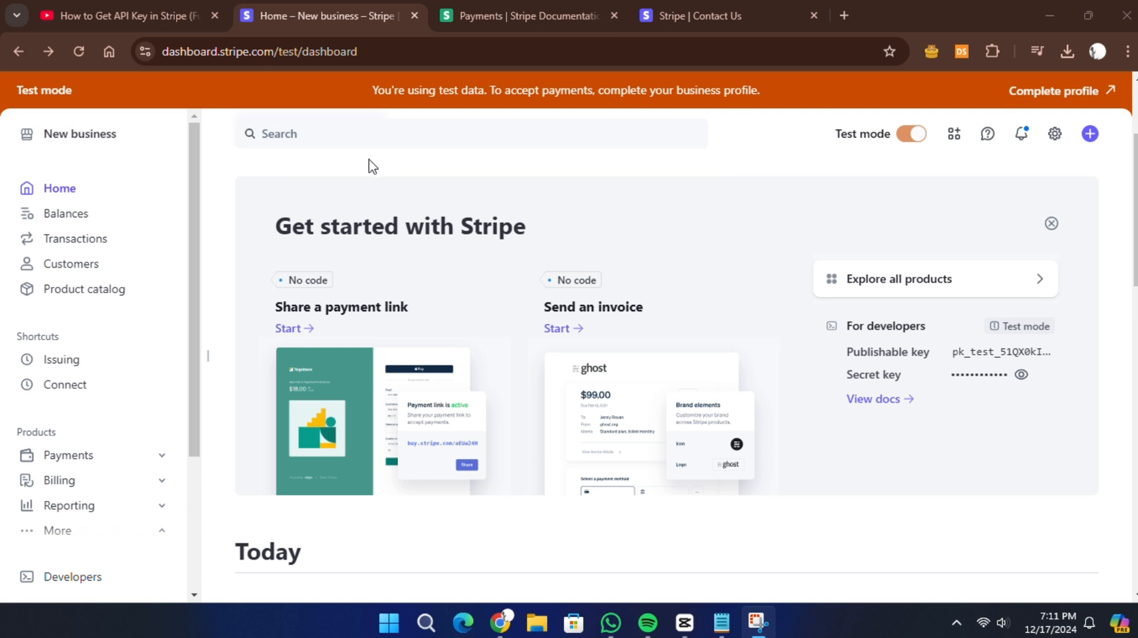
pyautogui.moveTo(332, 166)
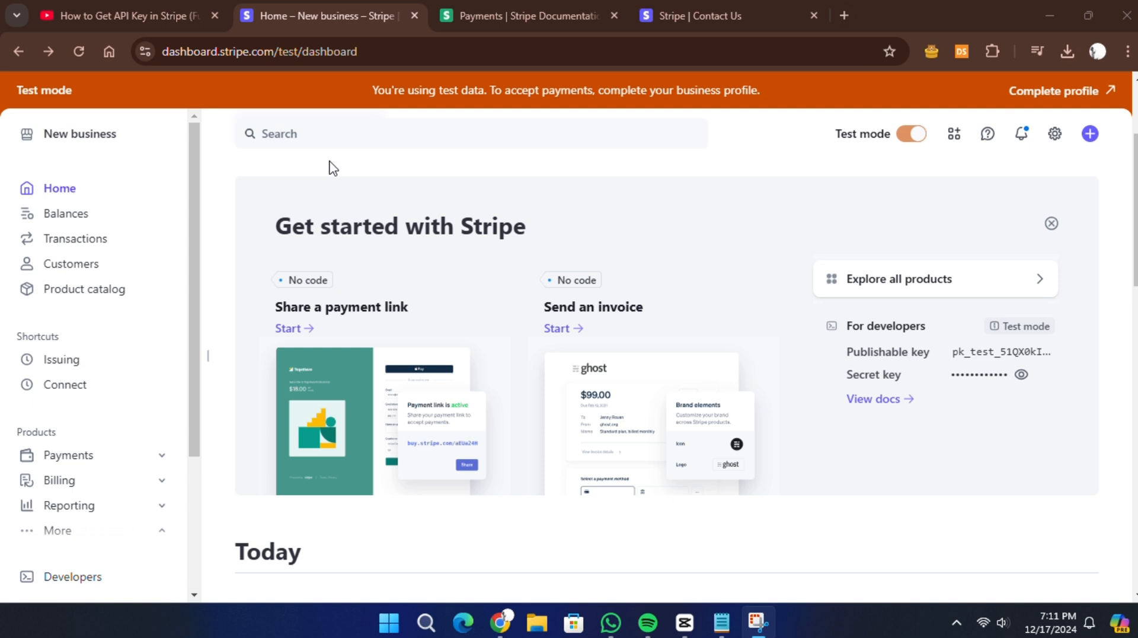
pyautogui.moveTo(81, 191)
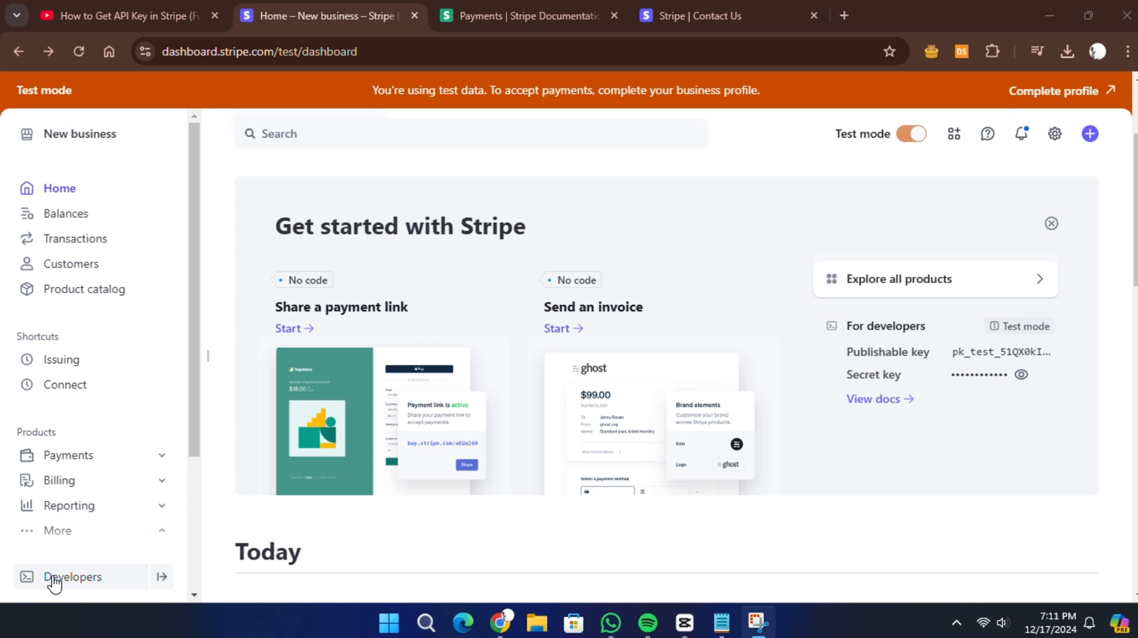
# - Open the Payments documentation via the View docs link on the For developers card
pyautogui.click(72, 576)
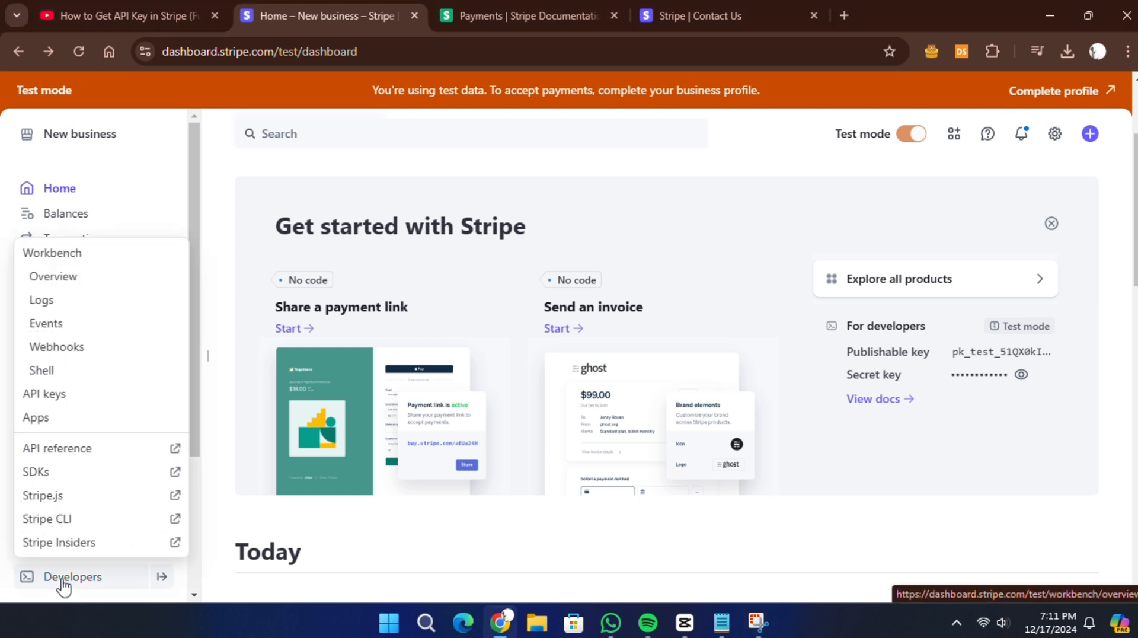
pyautogui.moveTo(83, 586)
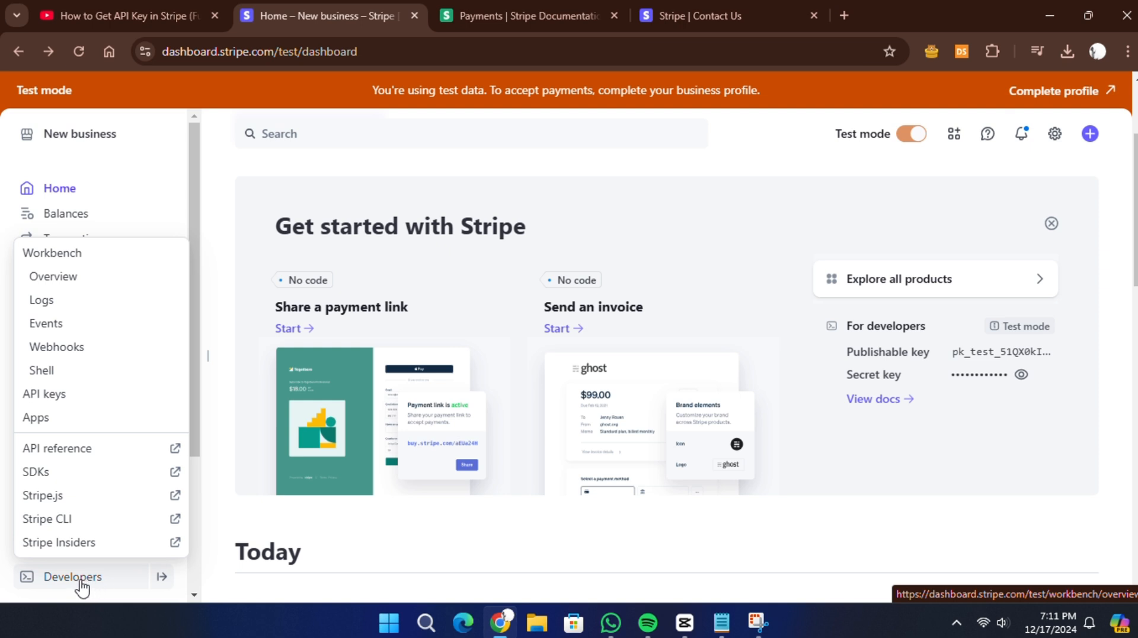
pyautogui.moveTo(835, 465)
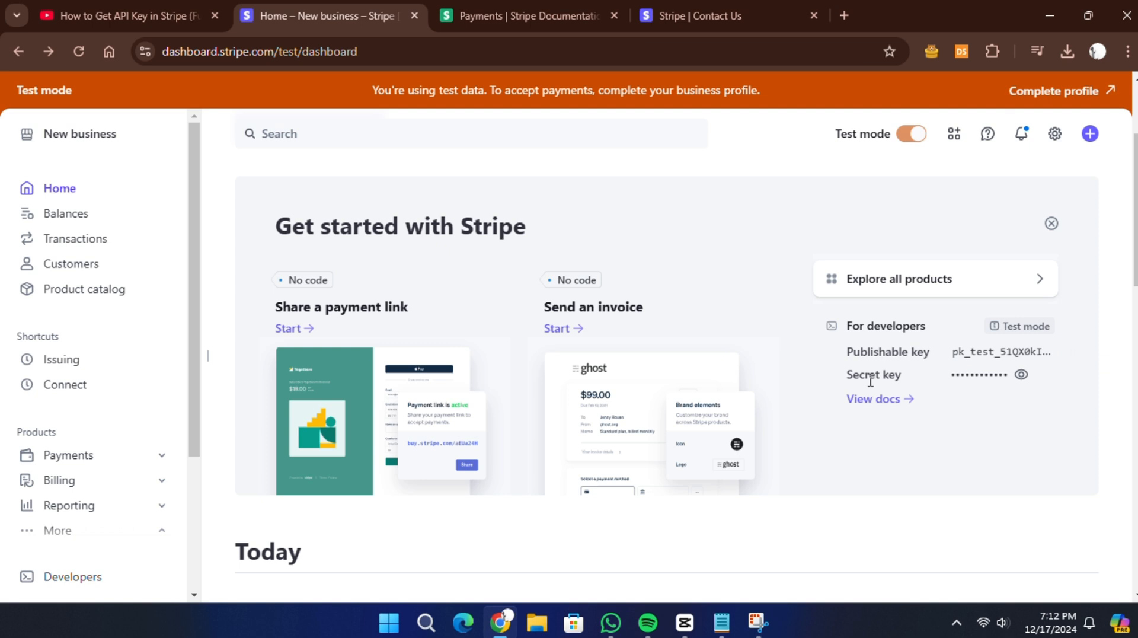
pyautogui.moveTo(878, 380)
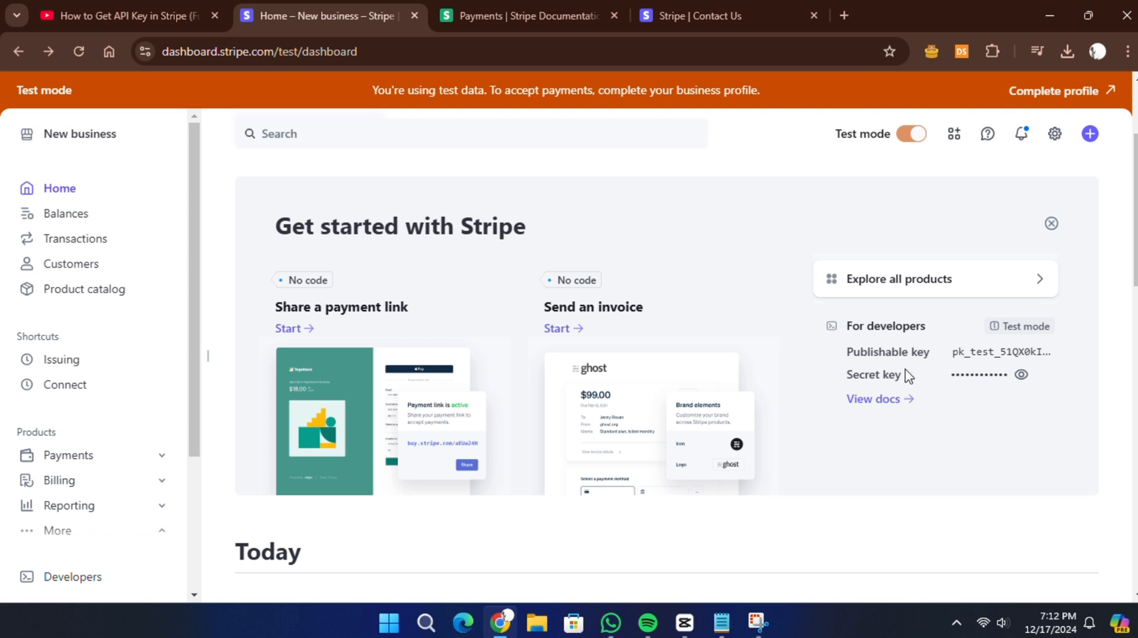
pyautogui.moveTo(998, 352)
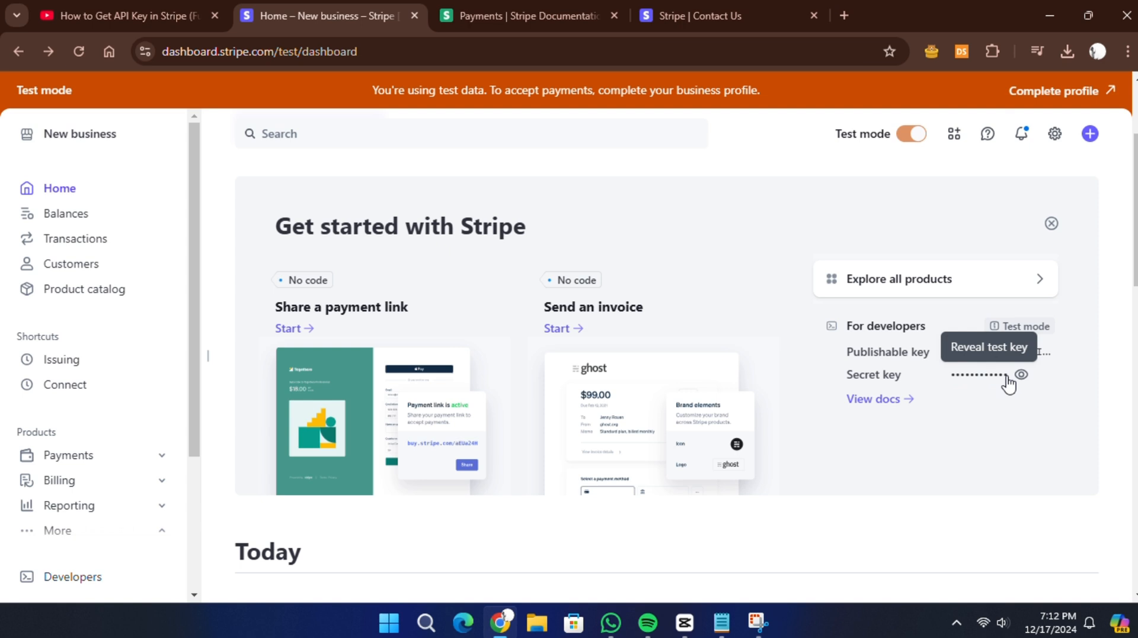
pyautogui.moveTo(928, 395)
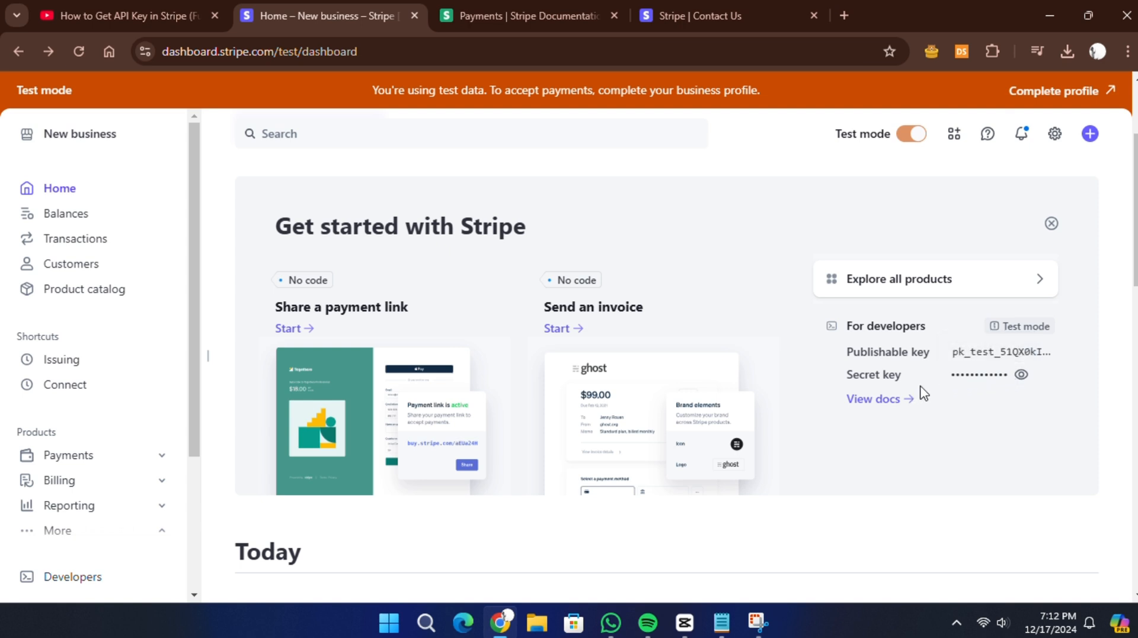
pyautogui.moveTo(922, 344)
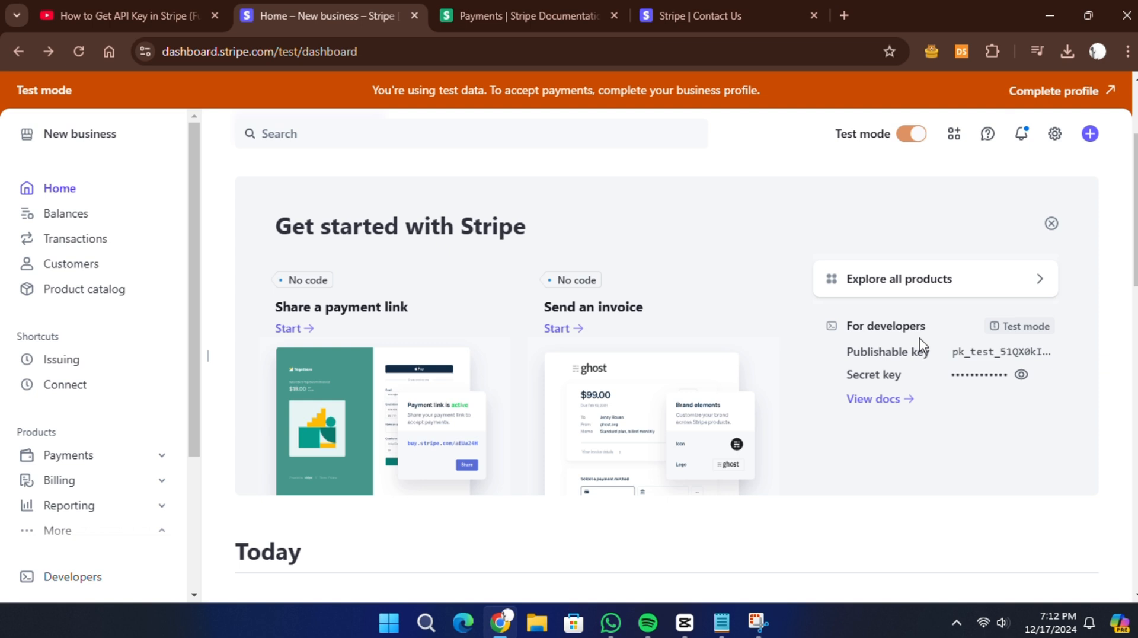
pyautogui.moveTo(983, 349)
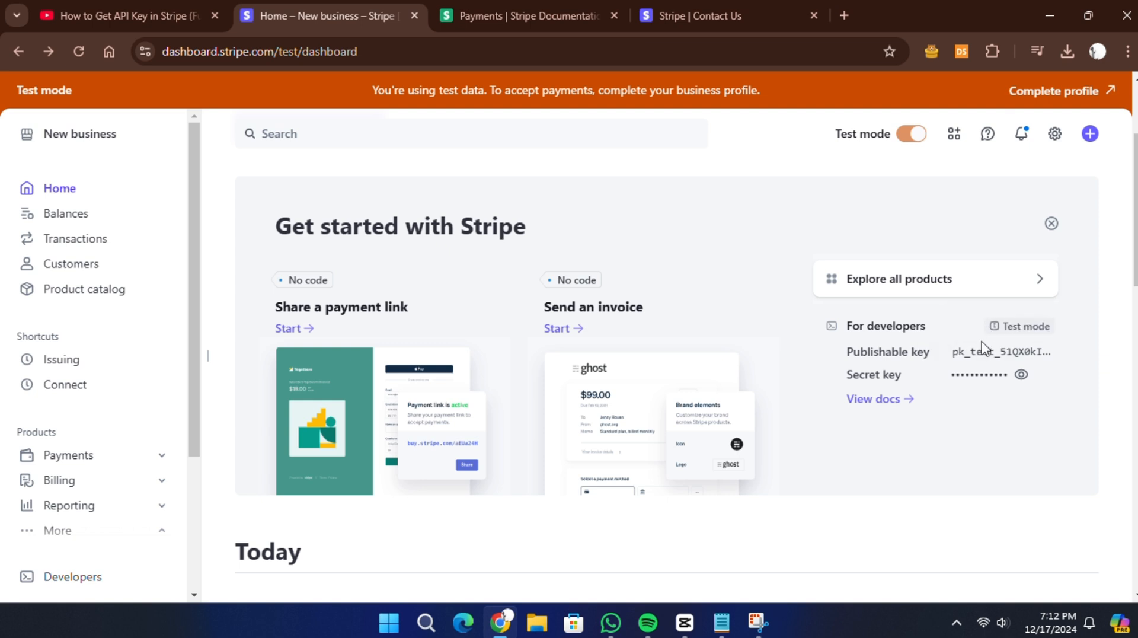
pyautogui.moveTo(1000, 352)
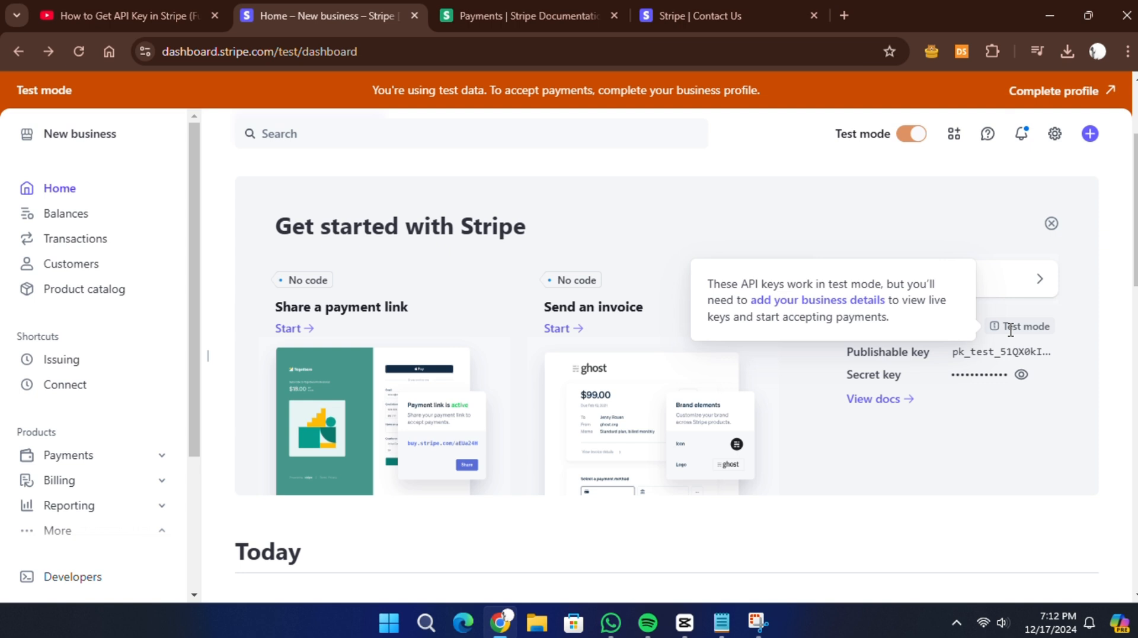
pyautogui.moveTo(1002, 340)
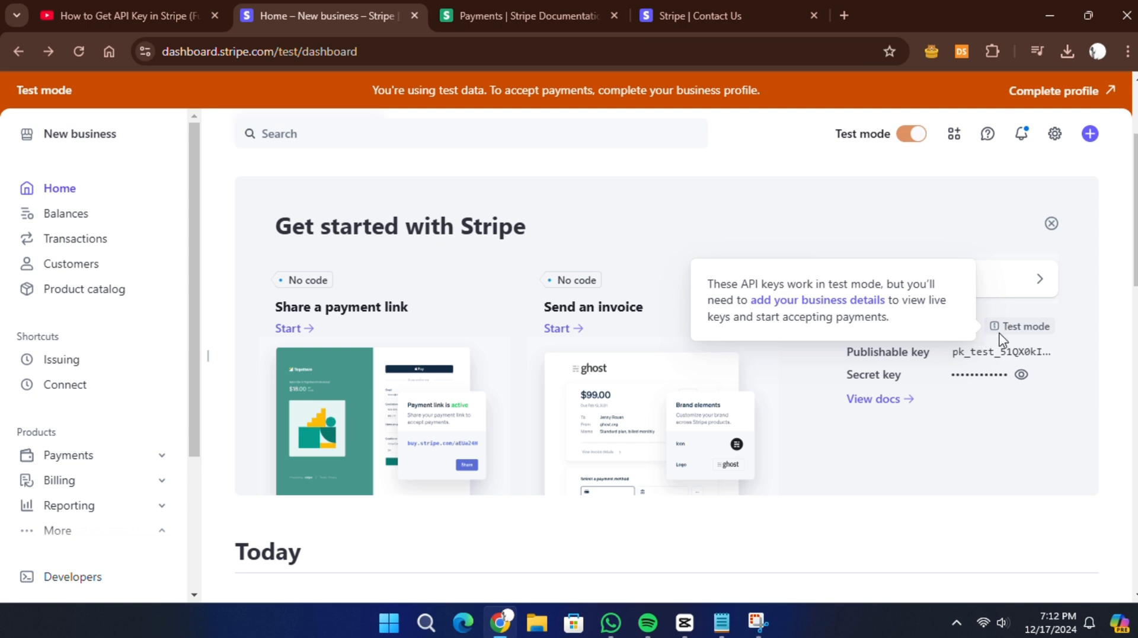
pyautogui.moveTo(906, 328)
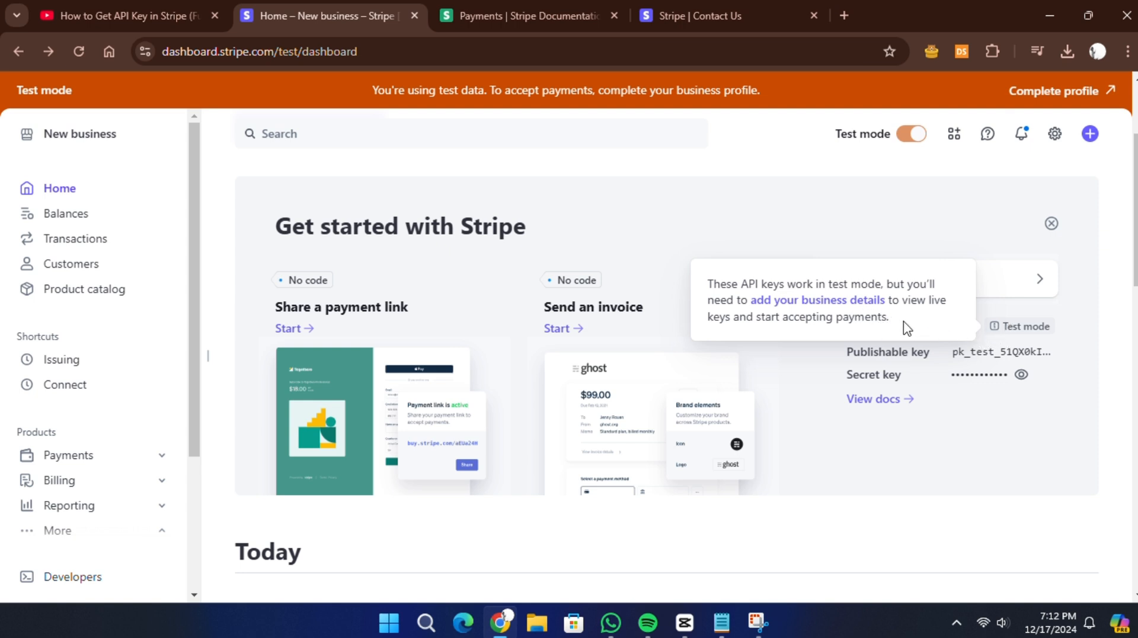
pyautogui.moveTo(946, 425)
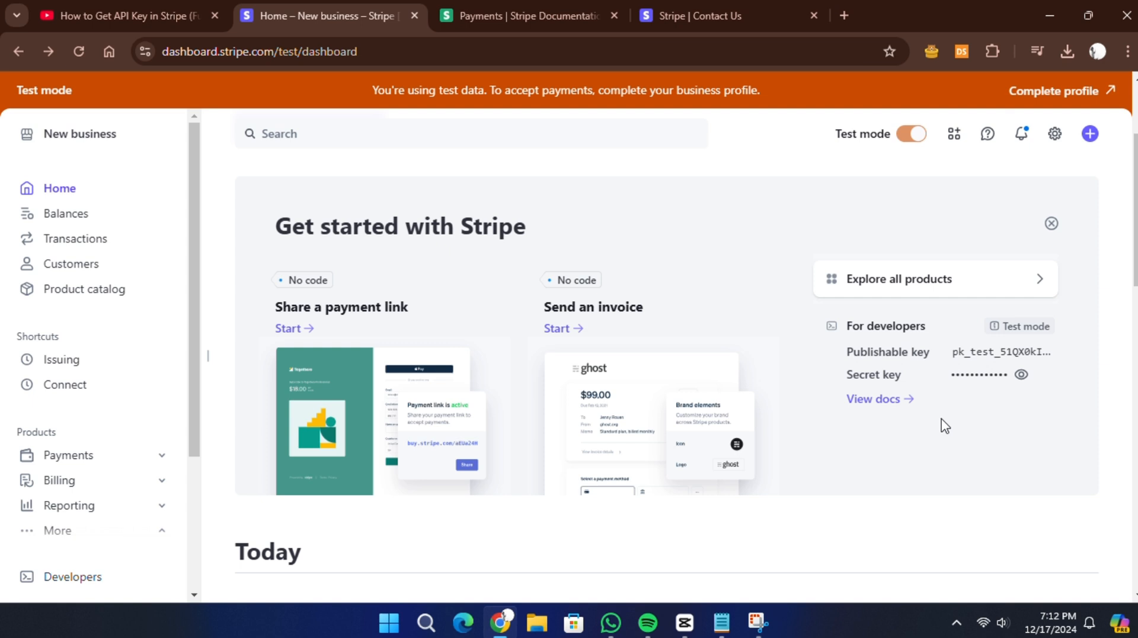
pyautogui.moveTo(1021, 326)
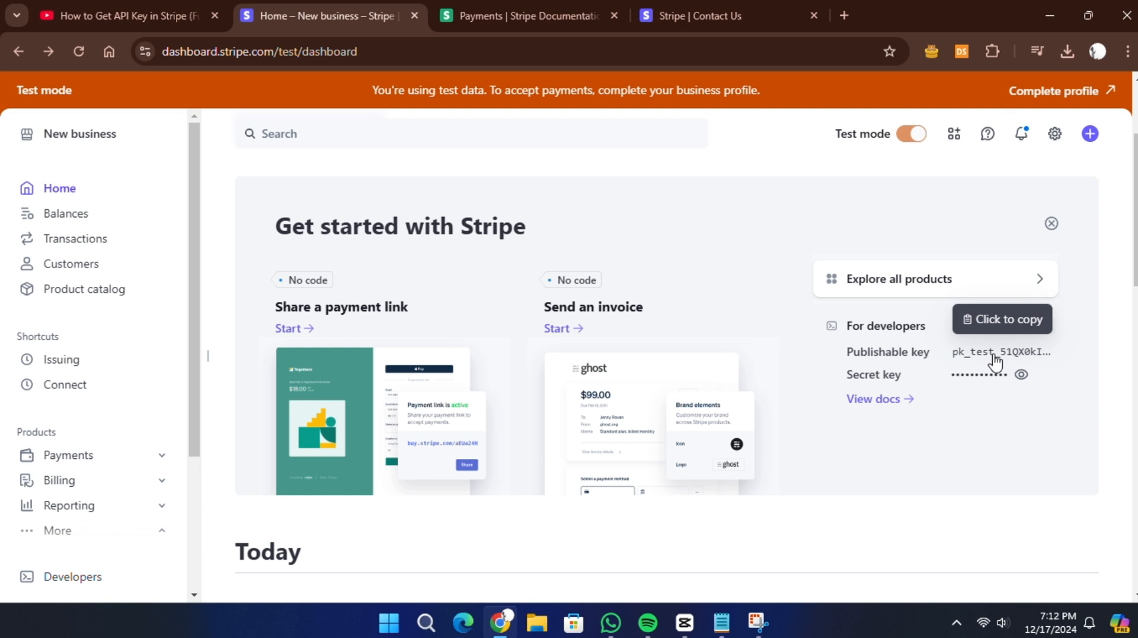
pyautogui.moveTo(968, 365)
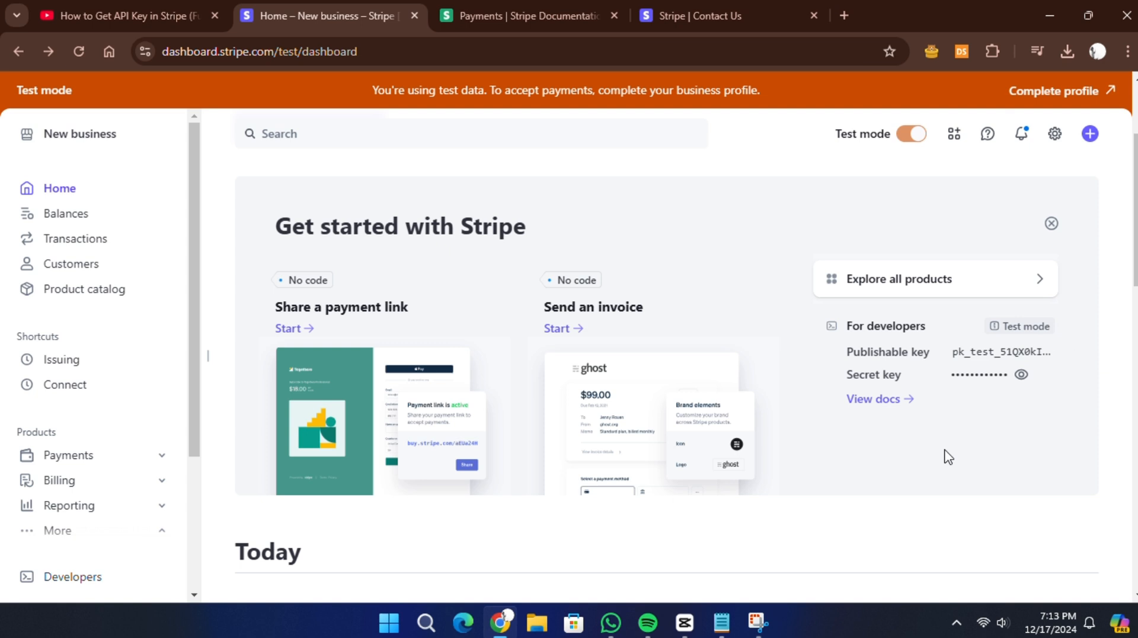
pyautogui.moveTo(876, 406)
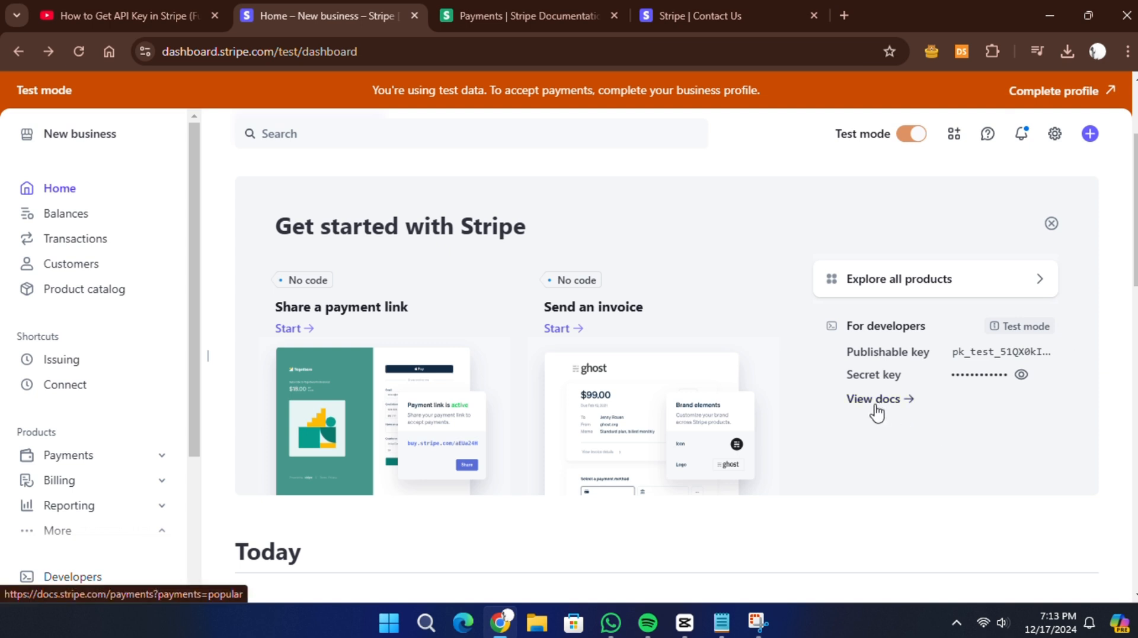
pyautogui.moveTo(887, 473)
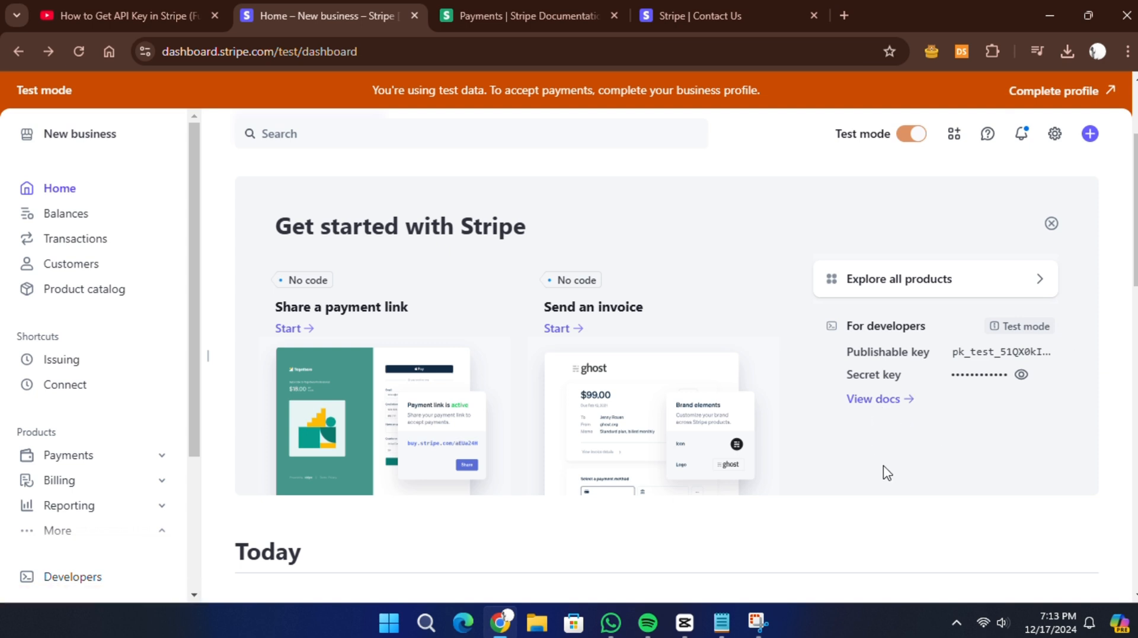
pyautogui.moveTo(882, 459)
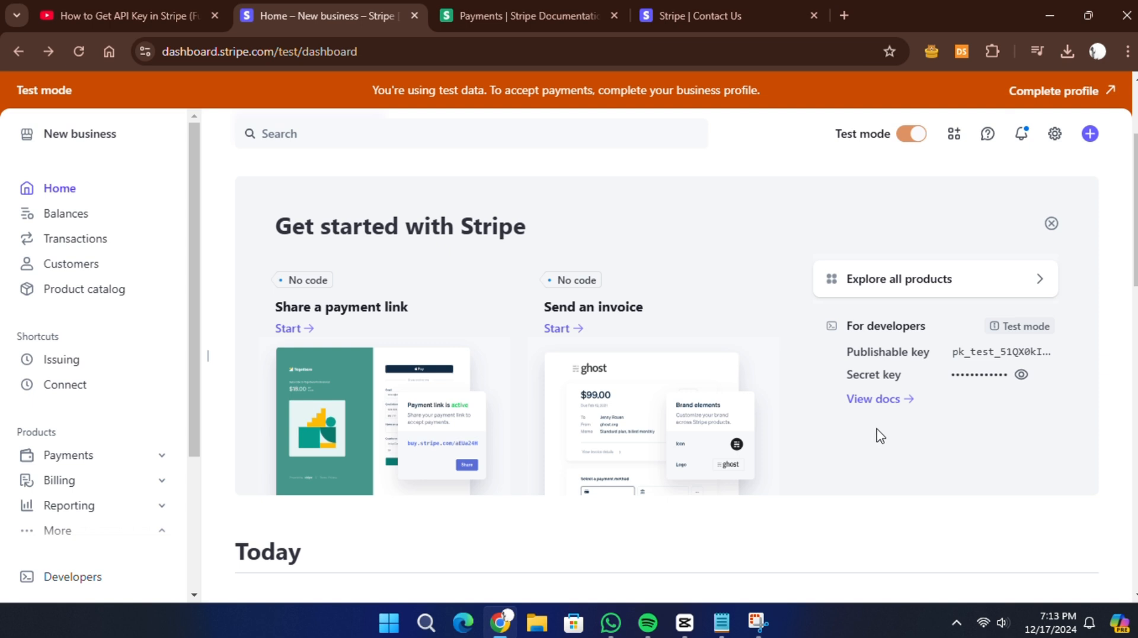
pyautogui.moveTo(875, 399)
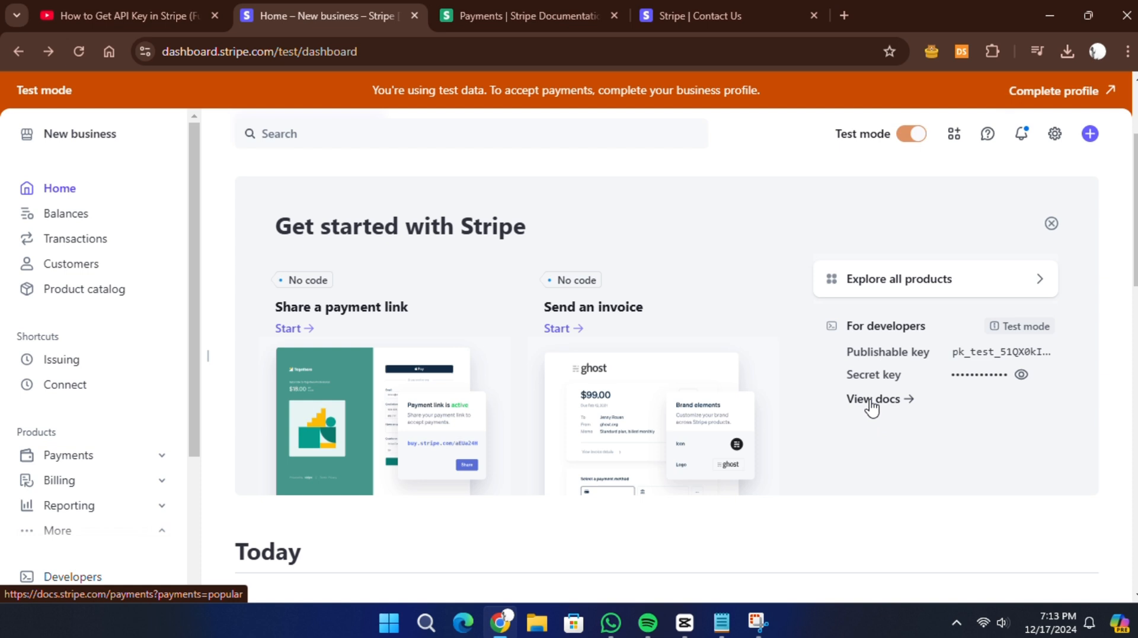
pyautogui.click(874, 399)
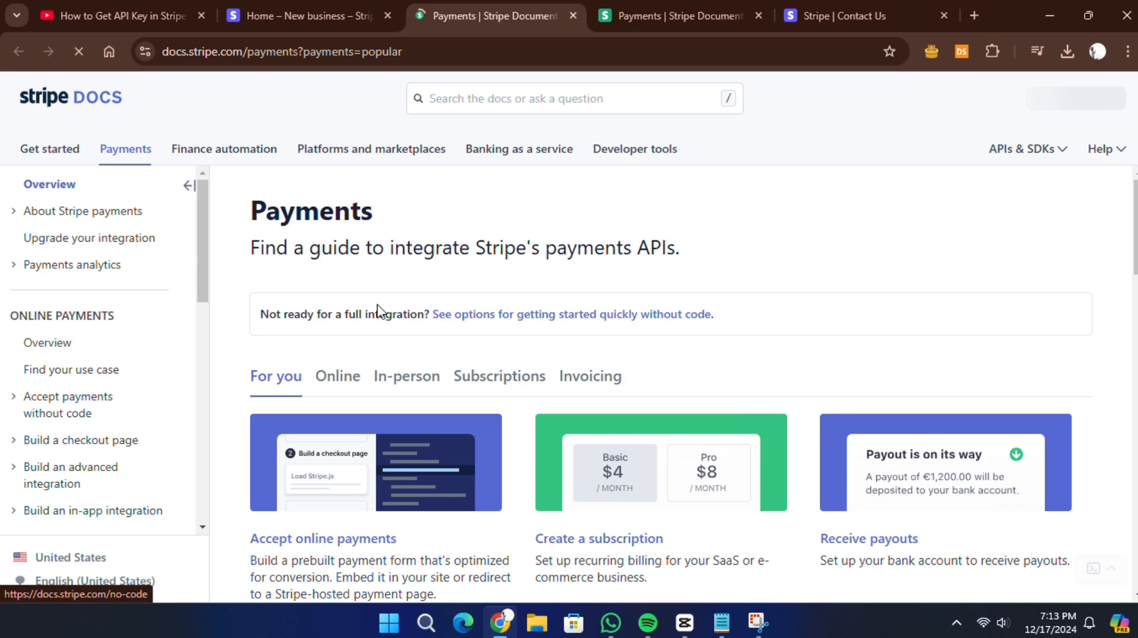
pyautogui.moveTo(432, 304)
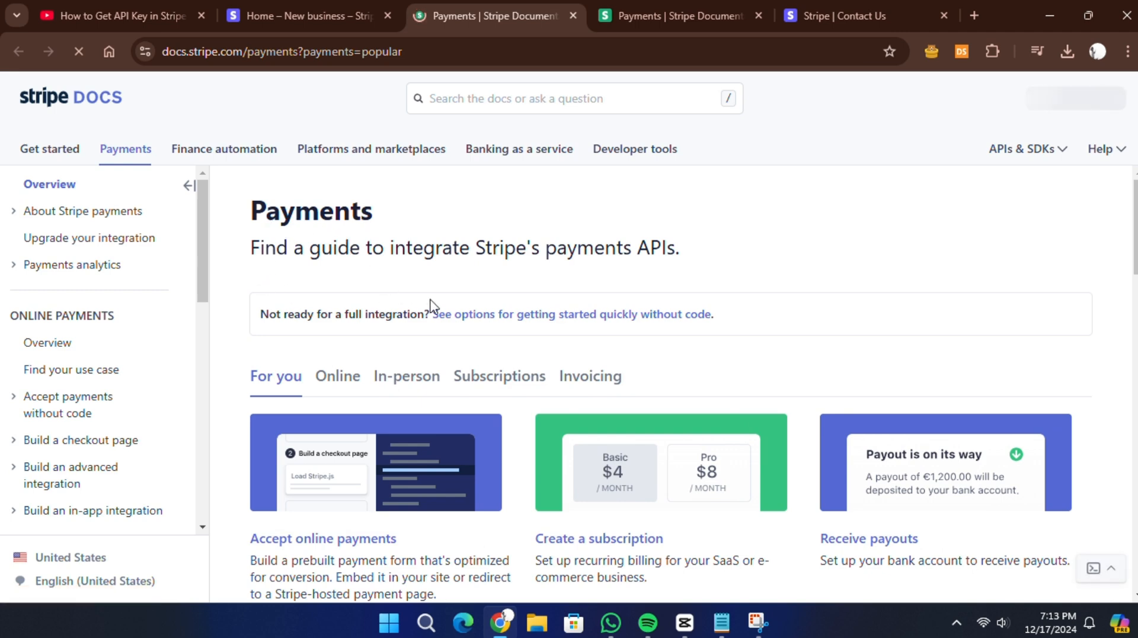
pyautogui.moveTo(469, 314)
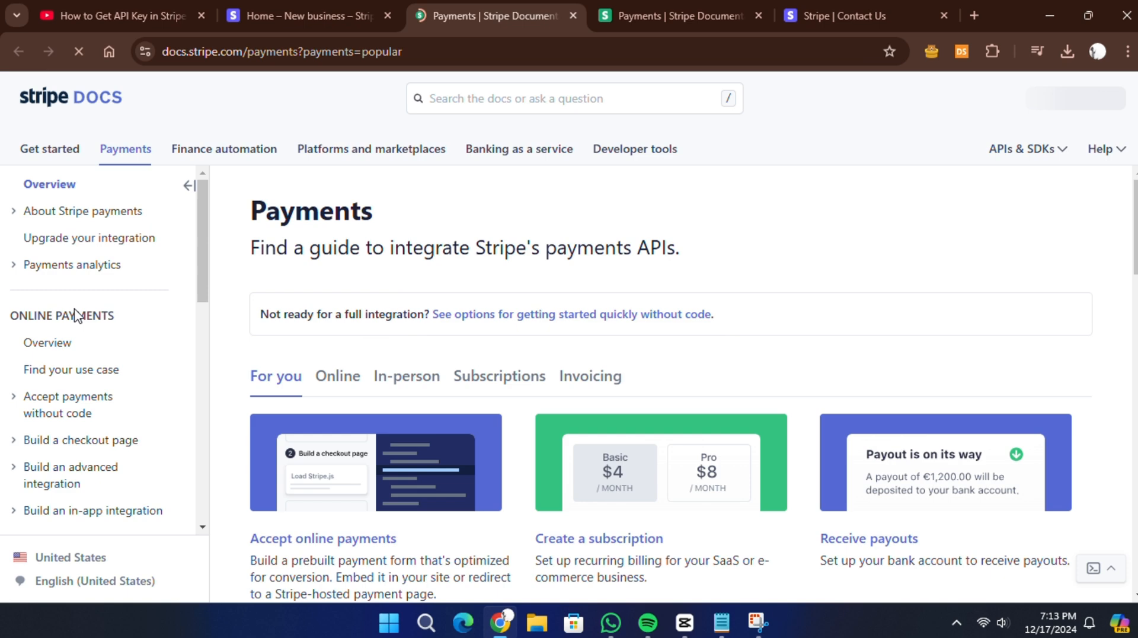
pyautogui.moveTo(158, 288)
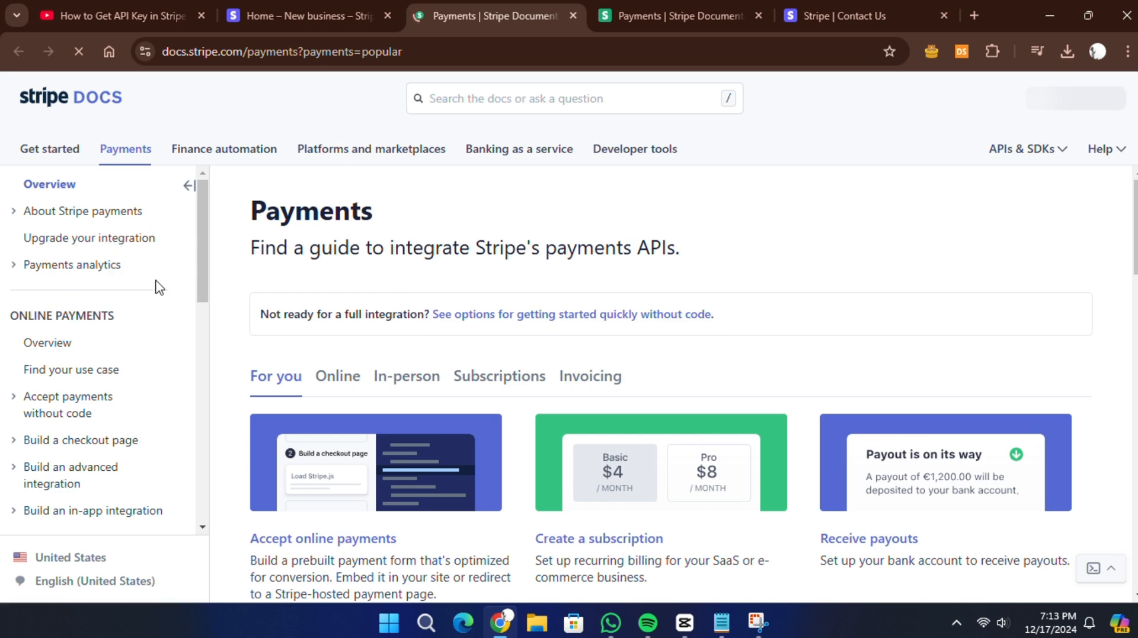
pyautogui.moveTo(180, 301)
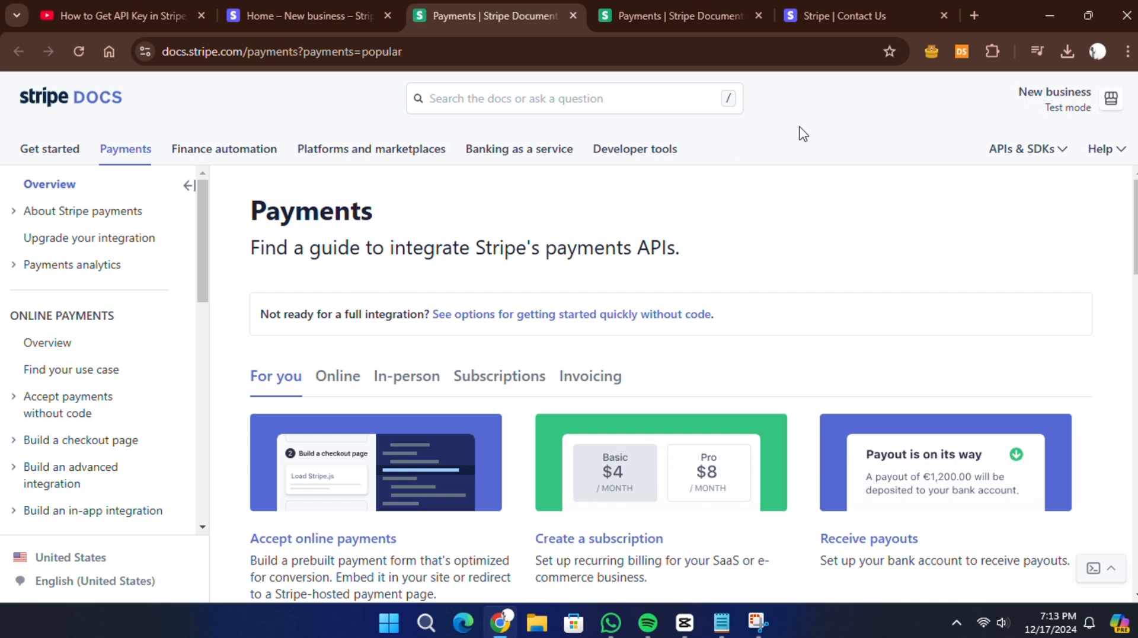
pyautogui.scroll(-3)
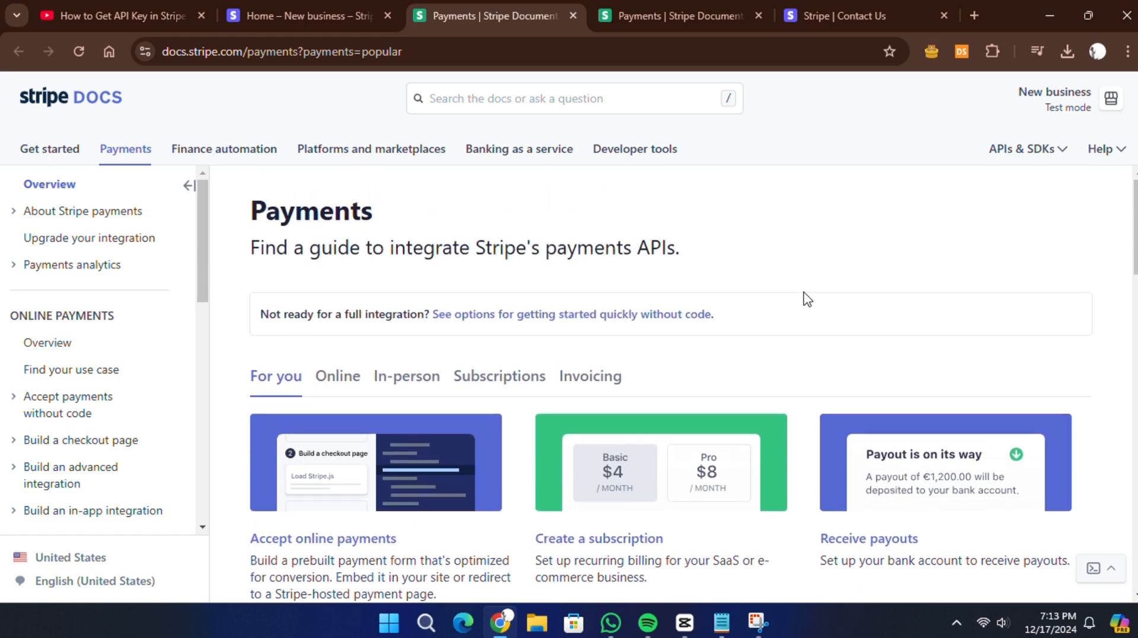
pyautogui.scroll(-3)
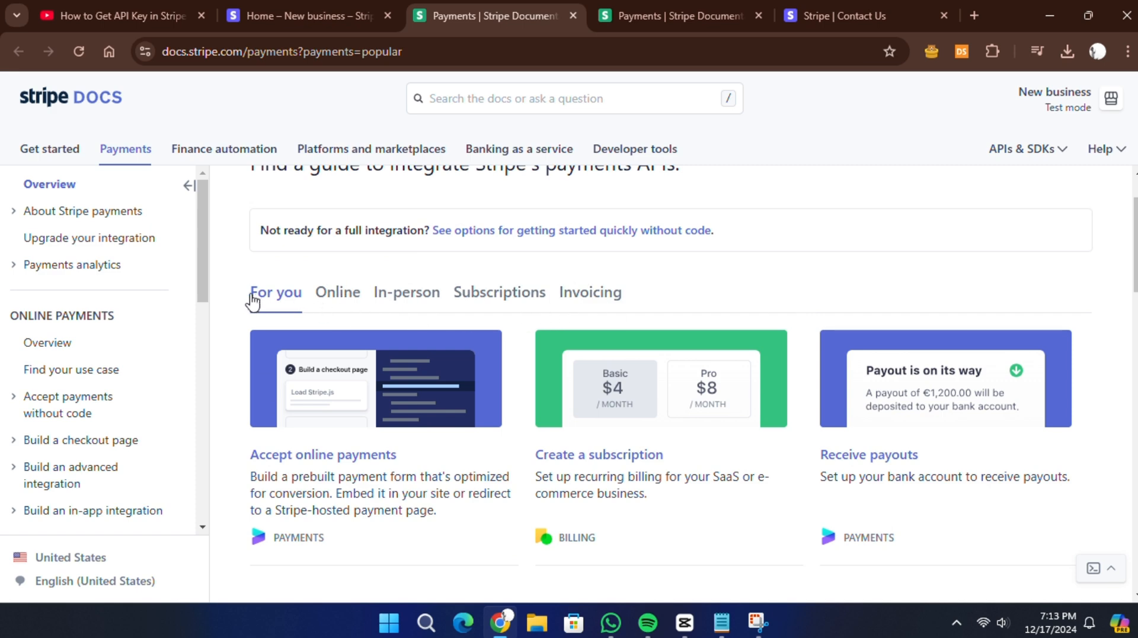
pyautogui.moveTo(495, 272)
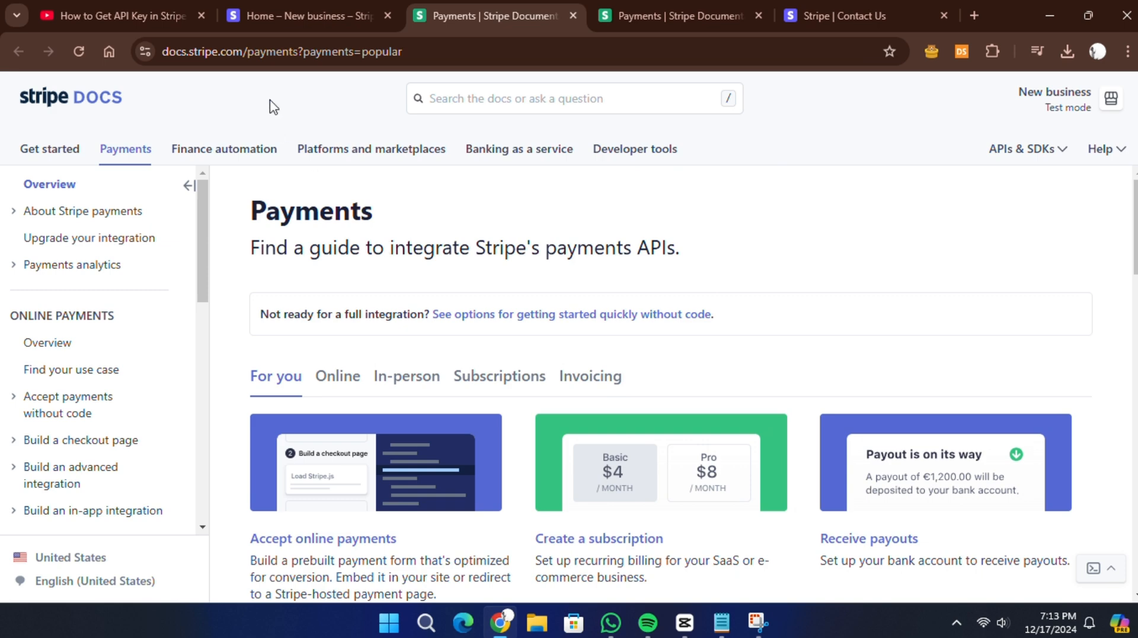
# - Switch to the Stripe Contact Us tab and open Get support to reach support.stripe.com
pyautogui.click(305, 15)
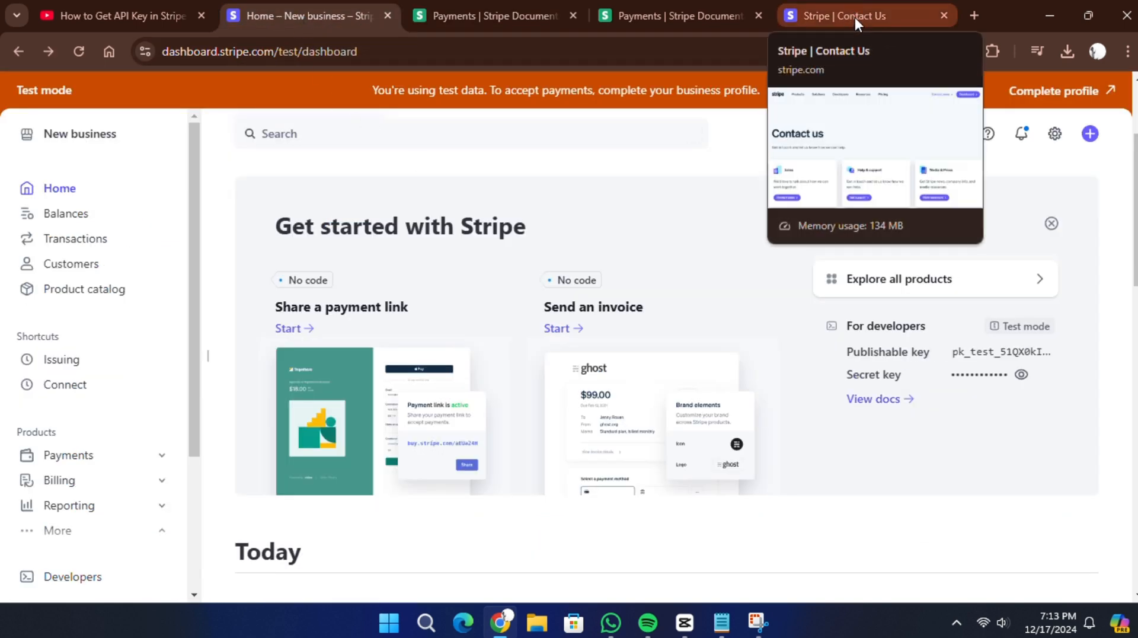
pyautogui.click(863, 15)
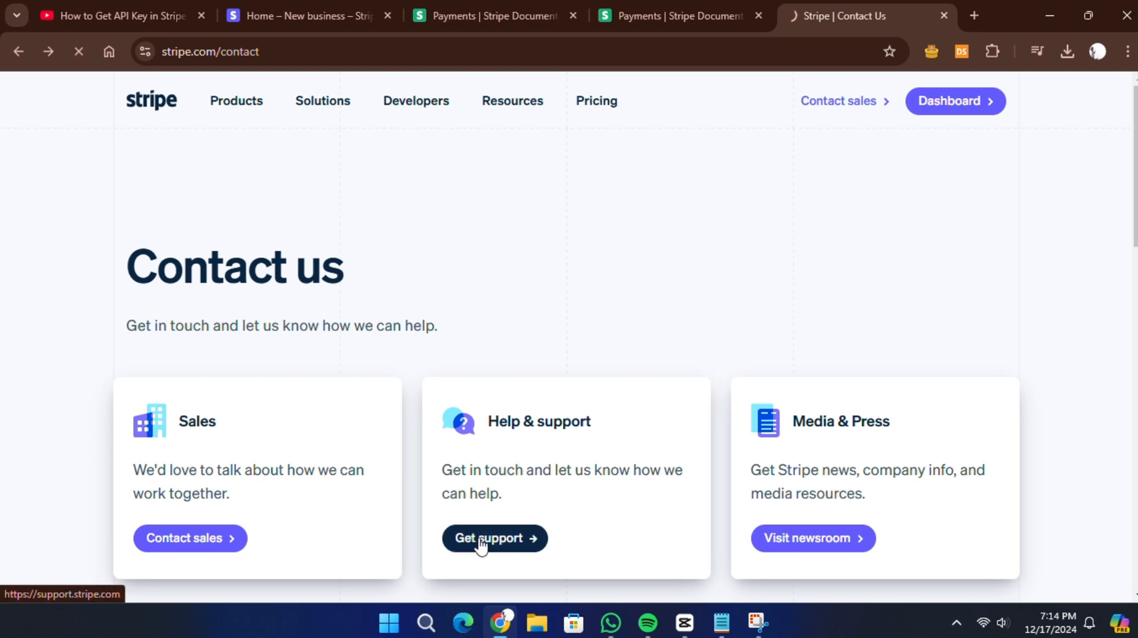
pyautogui.click(495, 538)
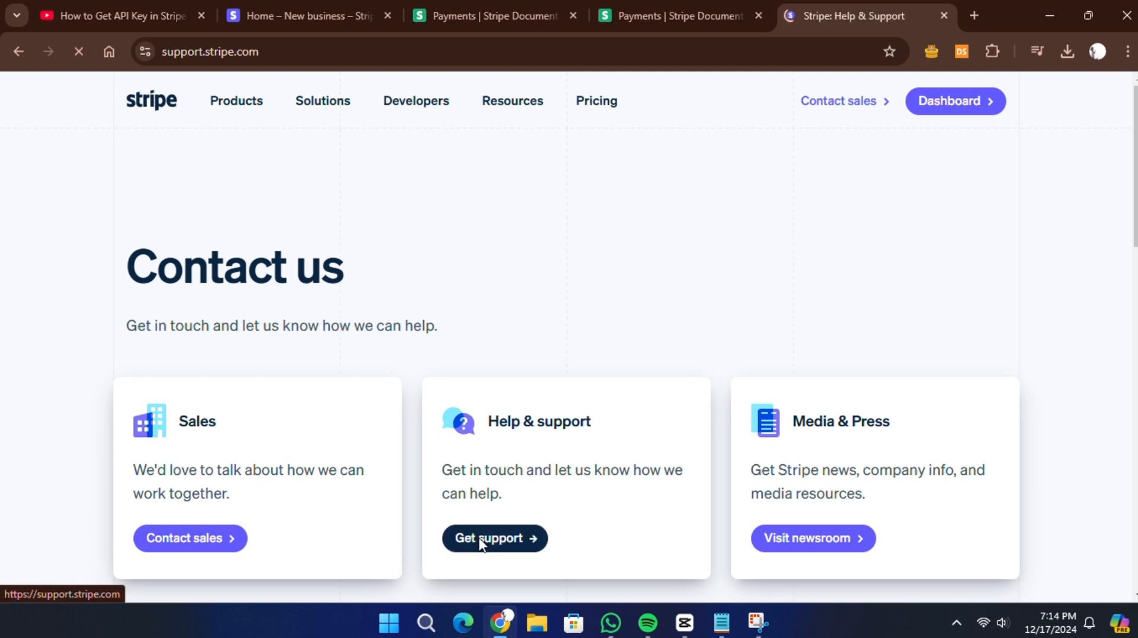
# - Search help articles for 'how to get api key in stripe' and browse the results
pyautogui.click(494, 537)
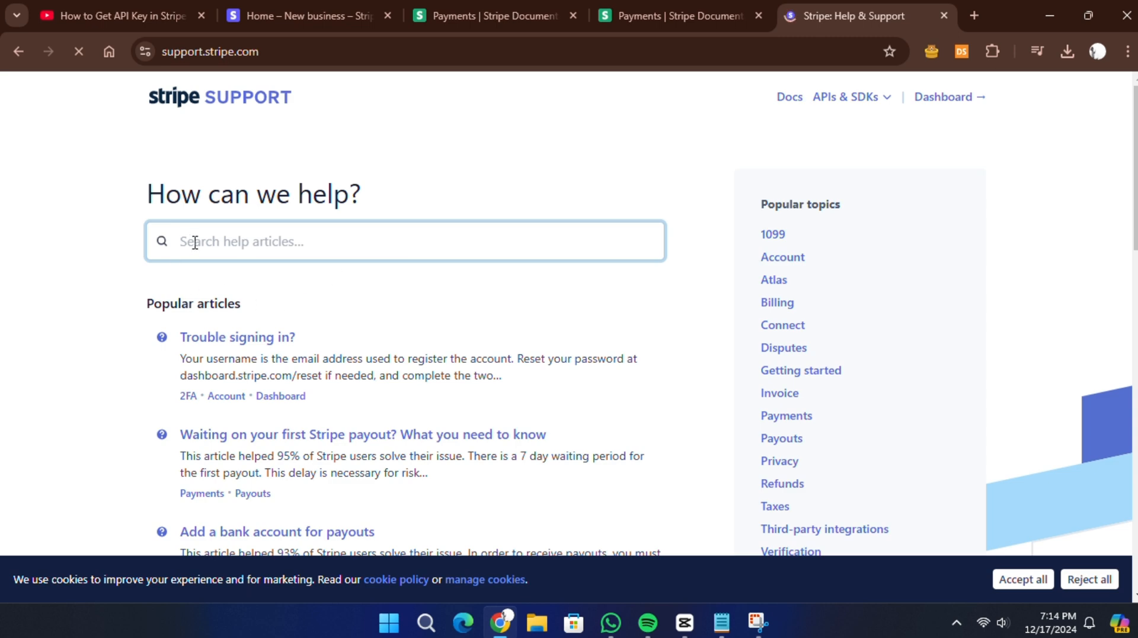
pyautogui.write('how to get api key in stripe')
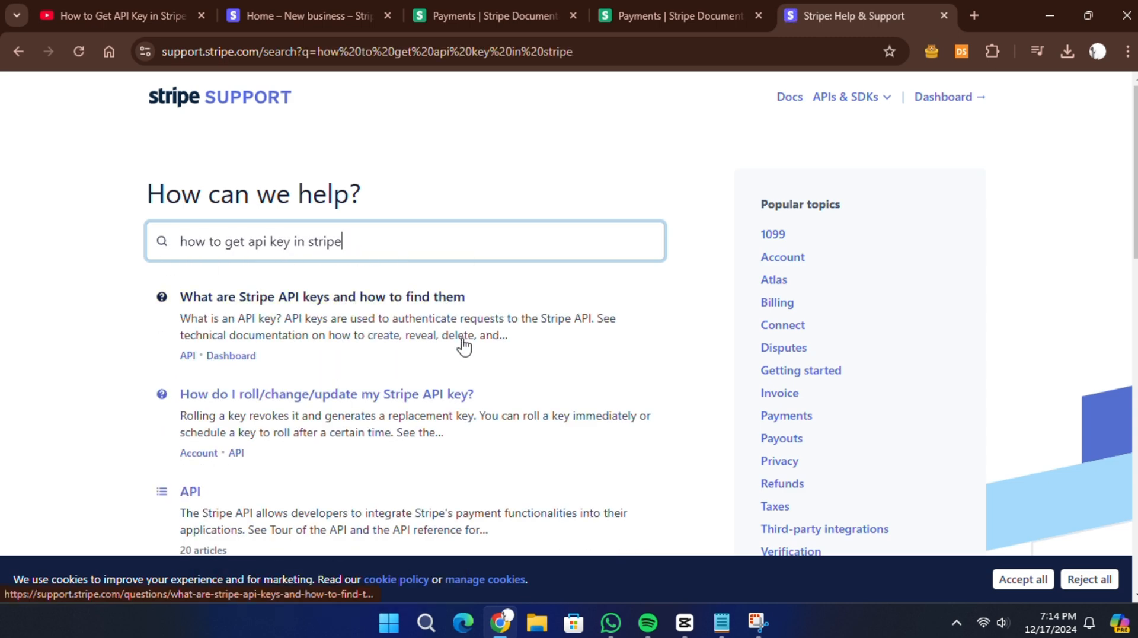
pyautogui.scroll(-3)
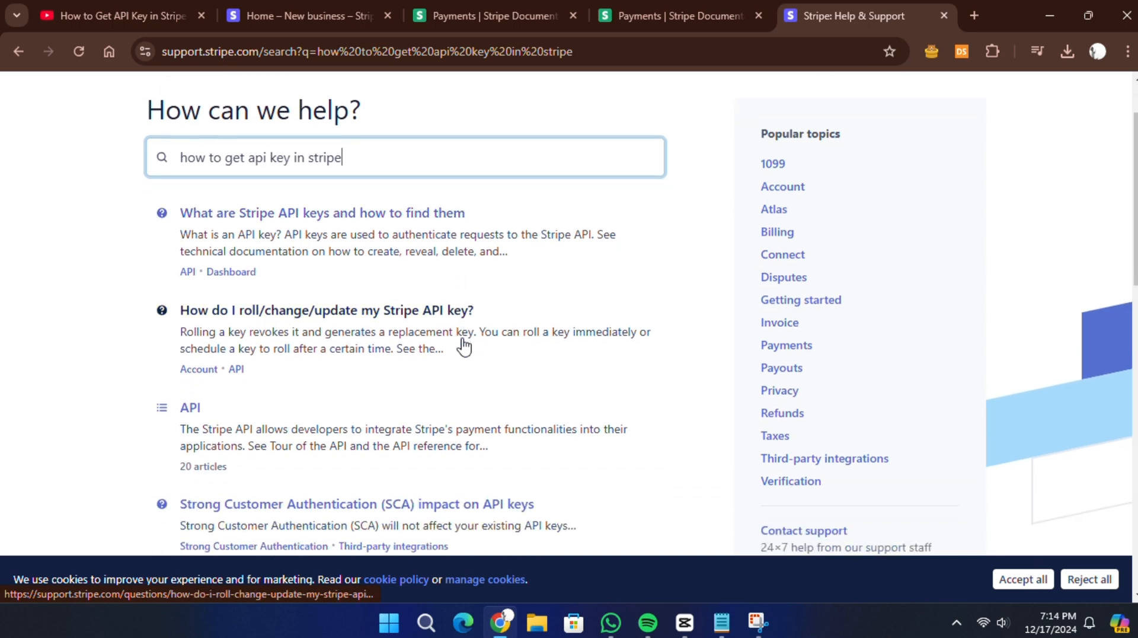